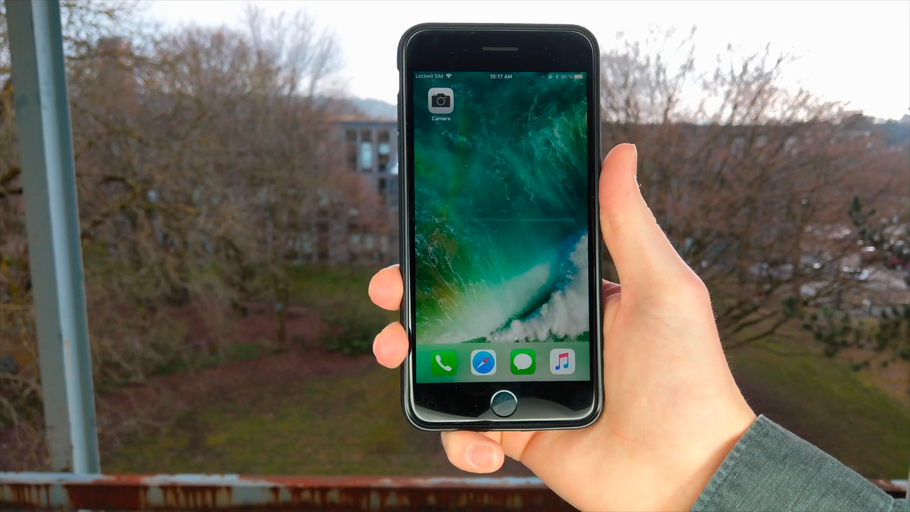
Launch the Camera app from the home screen so the live viewfinder appears.
{"action": "left_click", "coordinate": [440, 101]}
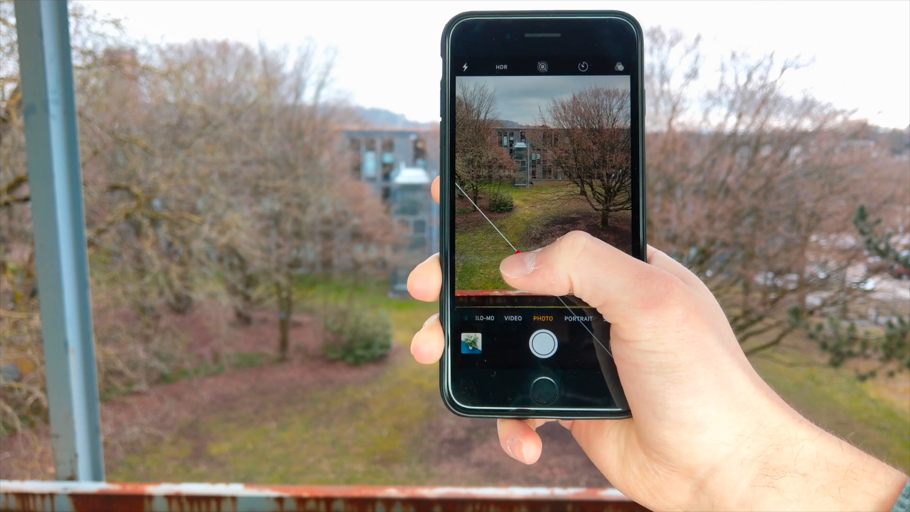
Enable Live Photo capture from the Camera top bar.
{"action": "left_click", "coordinate": [542, 67]}
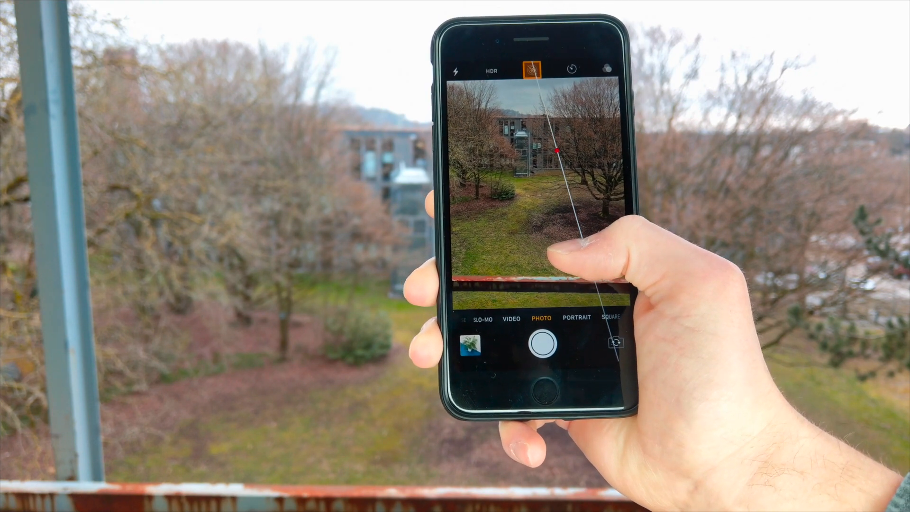
{"action": "left_click", "coordinate": [530, 68]}
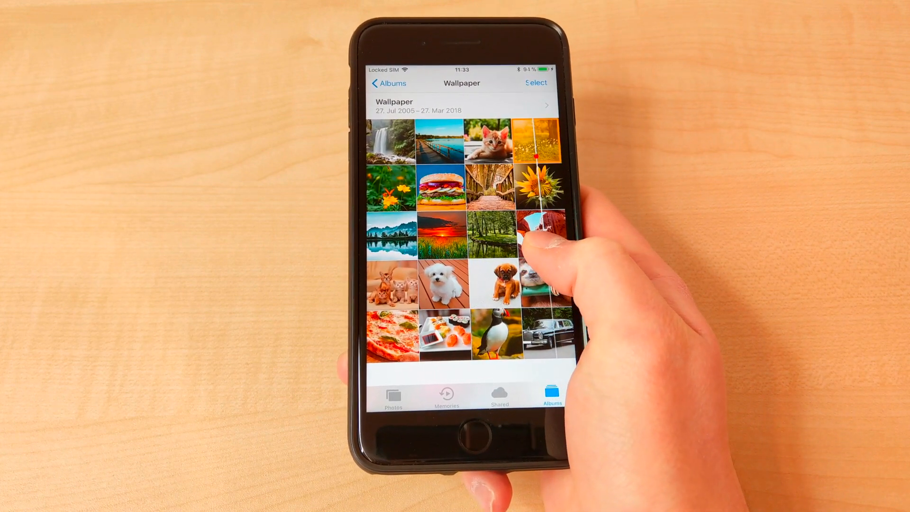
Enter Select mode in the Wallpaper album and mark the kitten and waterfall photos.
{"action": "left_click", "coordinate": [536, 83]}
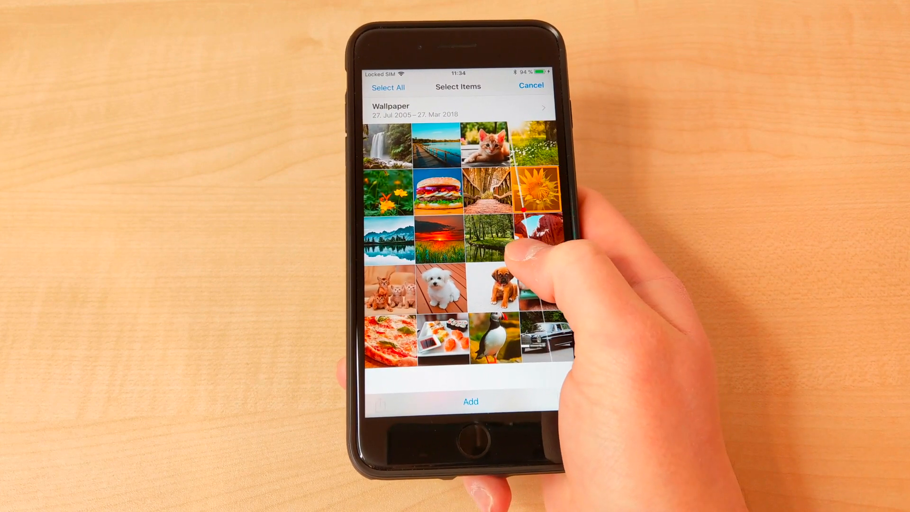
{"action": "left_click", "coordinate": [486, 144]}
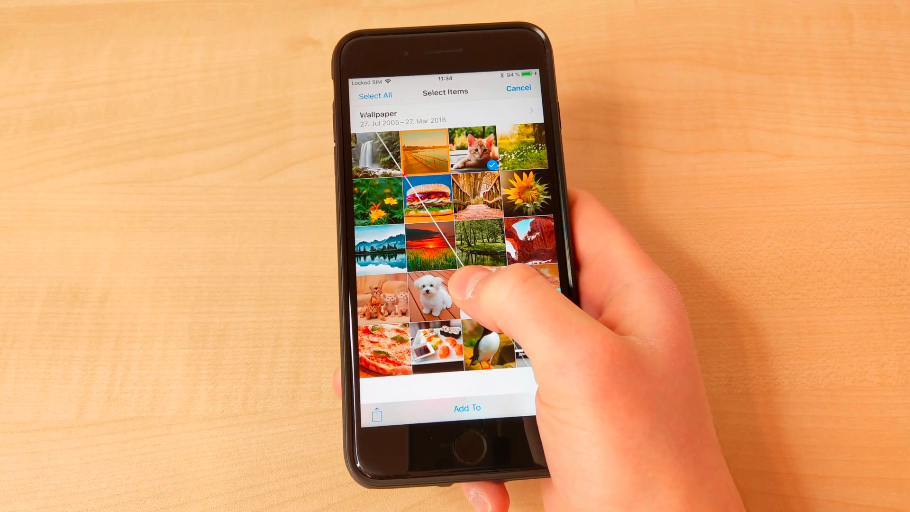
{"action": "left_click", "coordinate": [383, 150]}
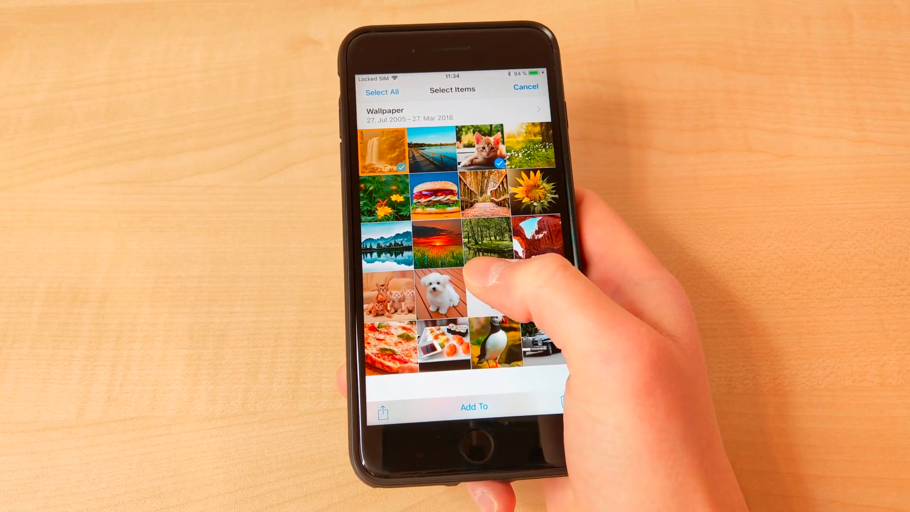